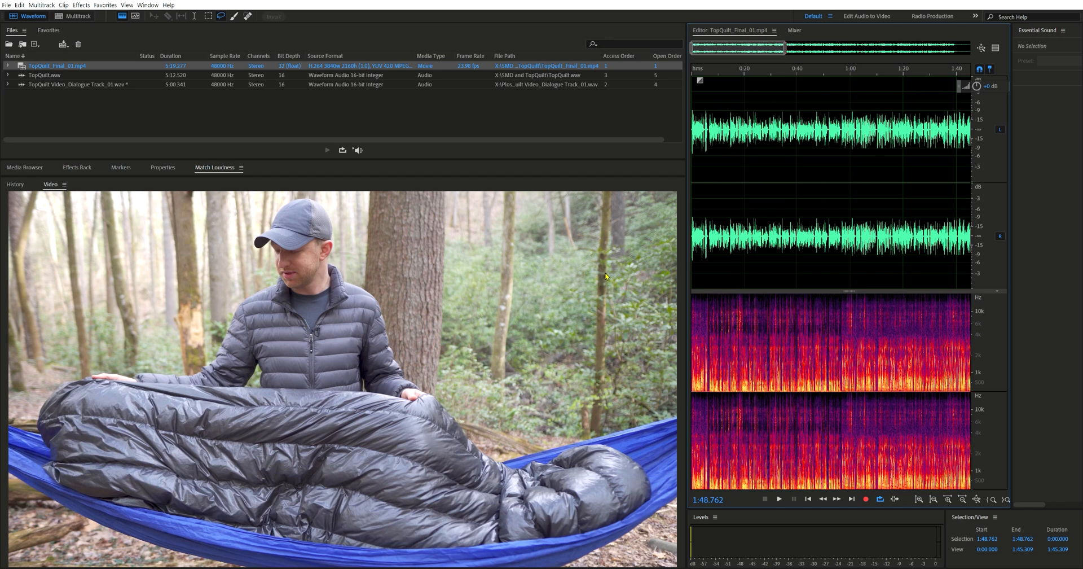
pyautogui.moveTo(605, 281)
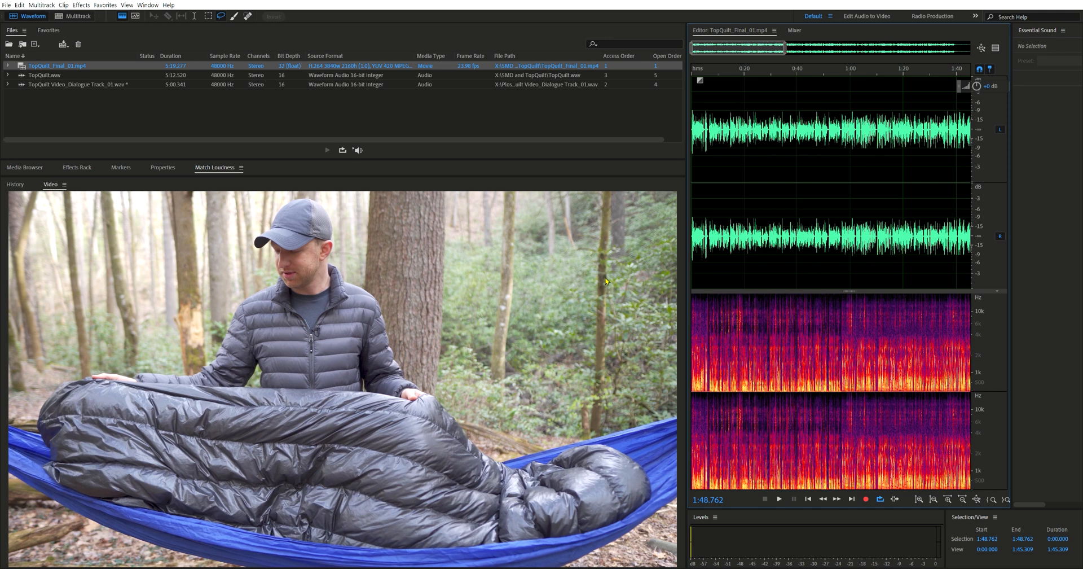
pyautogui.moveTo(386, 386)
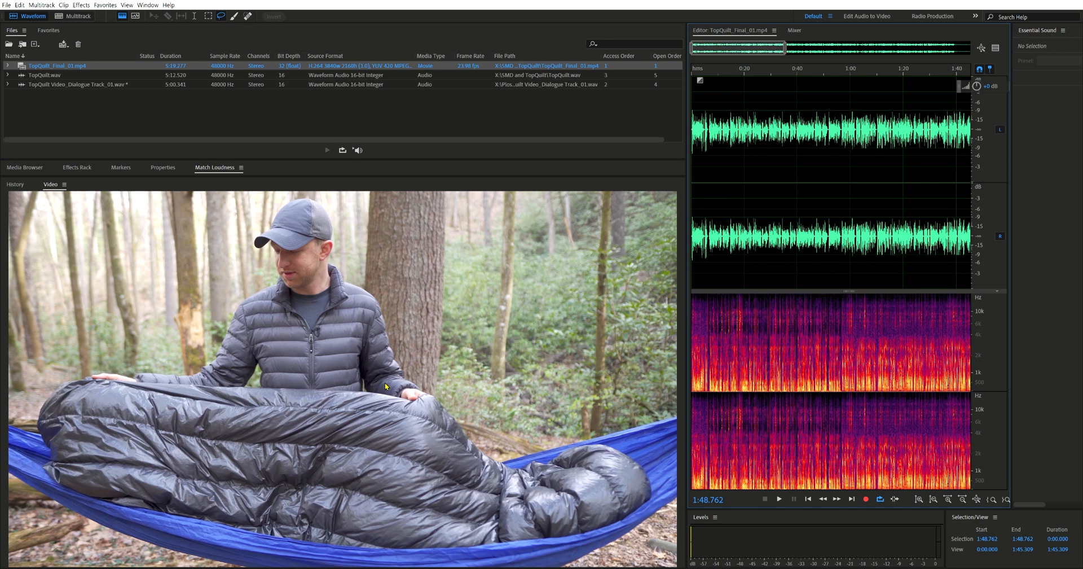
pyautogui.moveTo(389, 401)
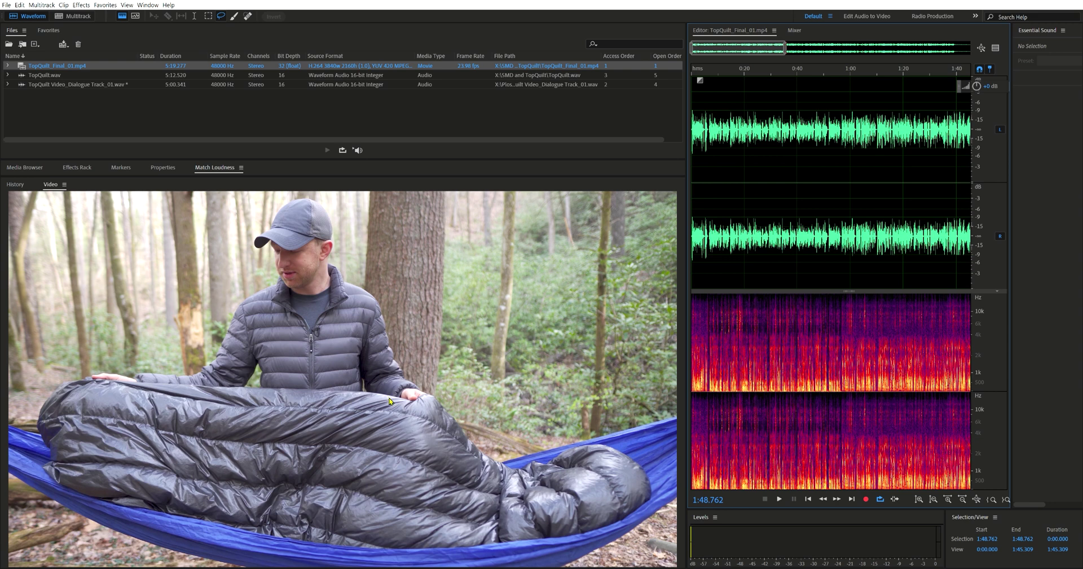
pyautogui.moveTo(315, 328)
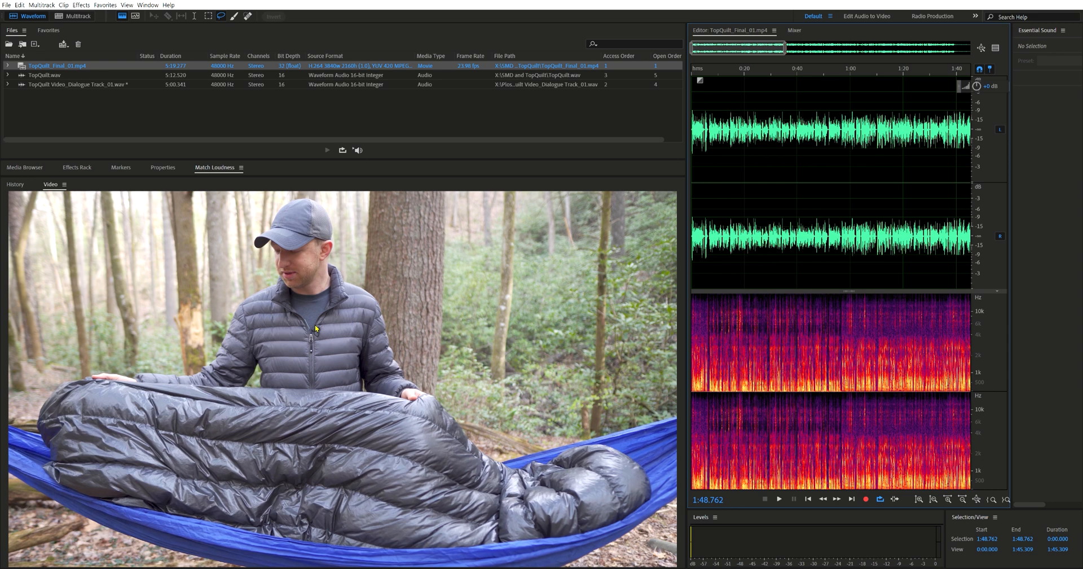
pyautogui.moveTo(300, 312)
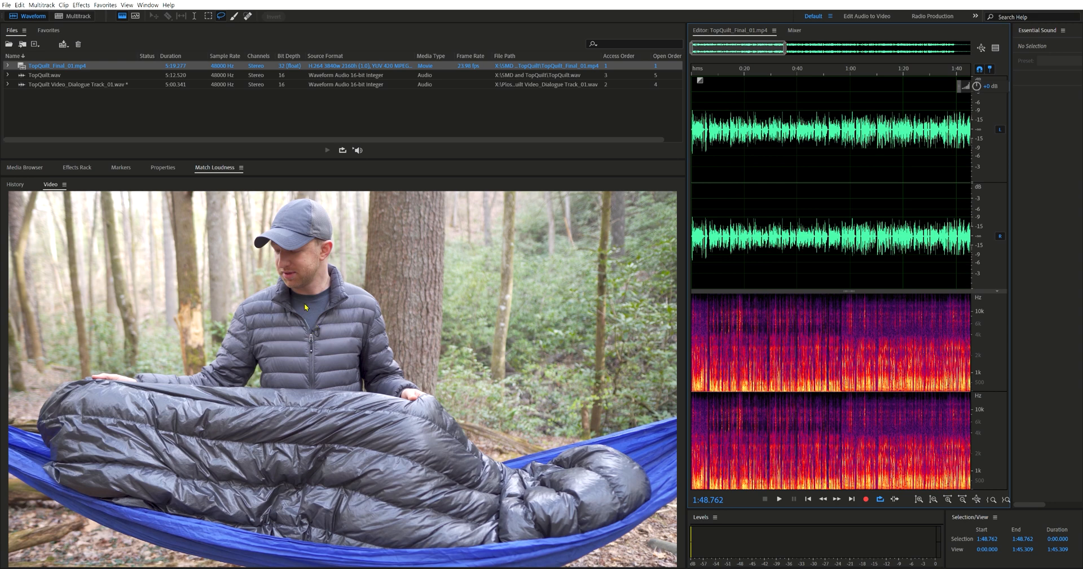
pyautogui.moveTo(317, 325)
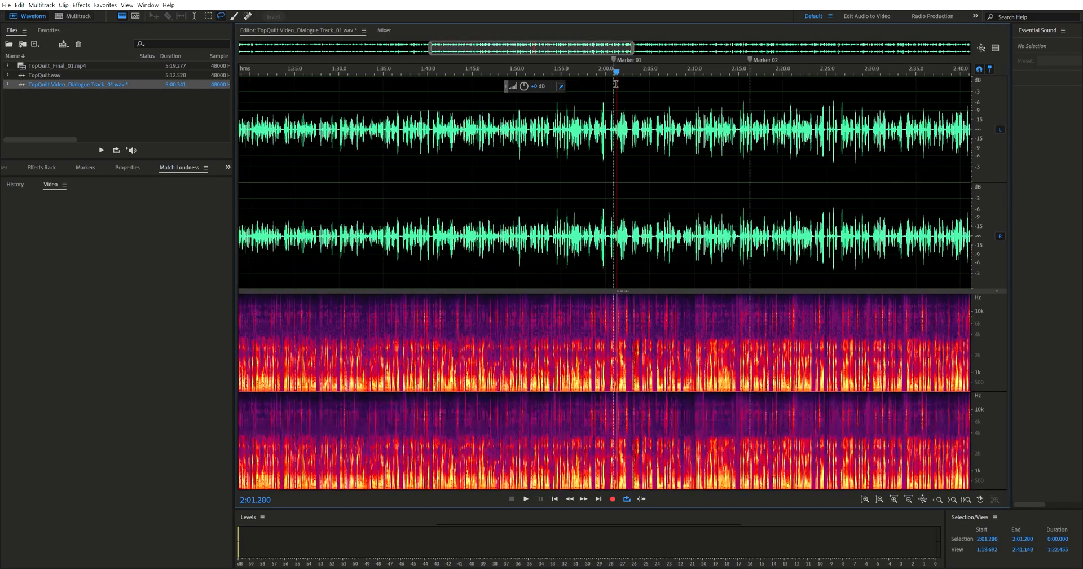
pyautogui.moveTo(746, 62)
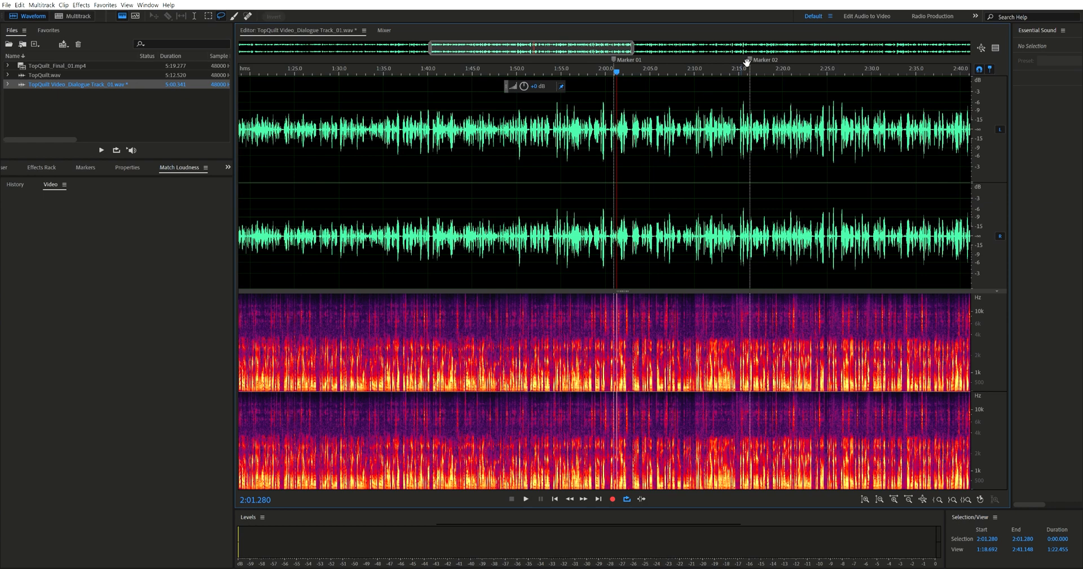
pyautogui.moveTo(628, 287)
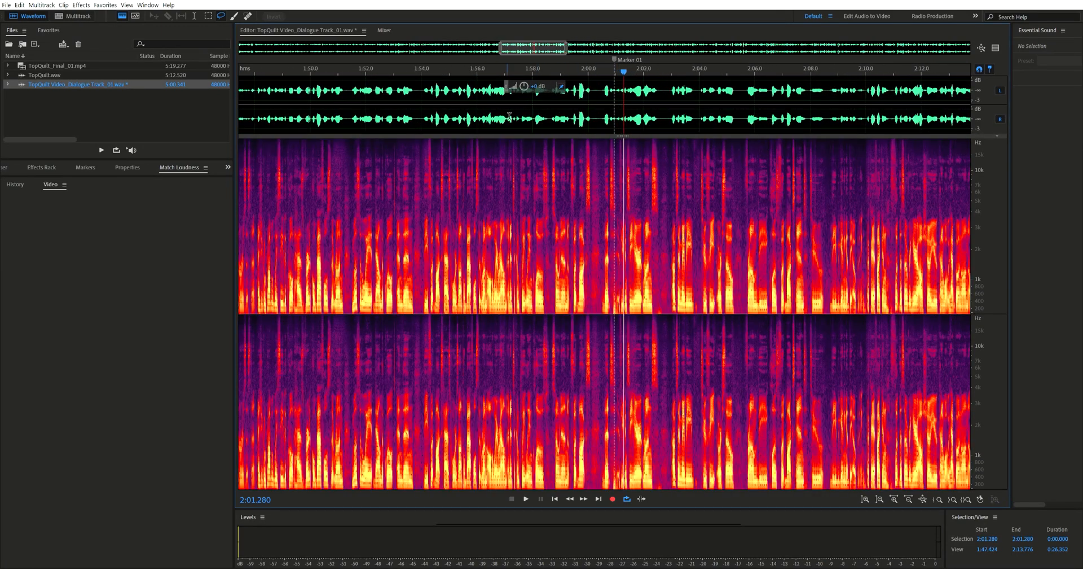
# Step: Zoom out to show Marker 01 and Marker 02, then play and stop the dialogue
pyautogui.click(524, 498)
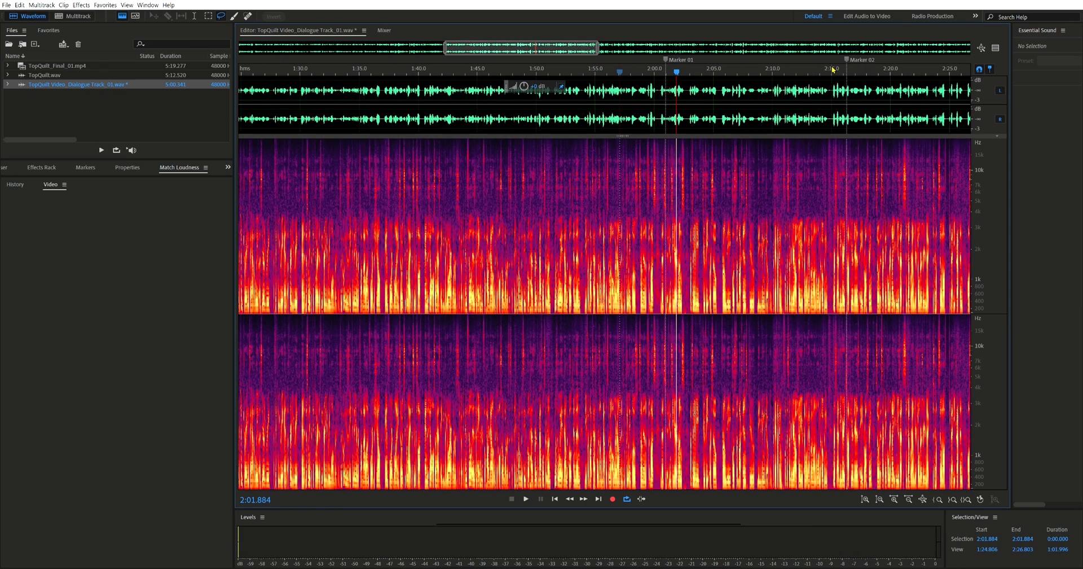
pyautogui.click(524, 498)
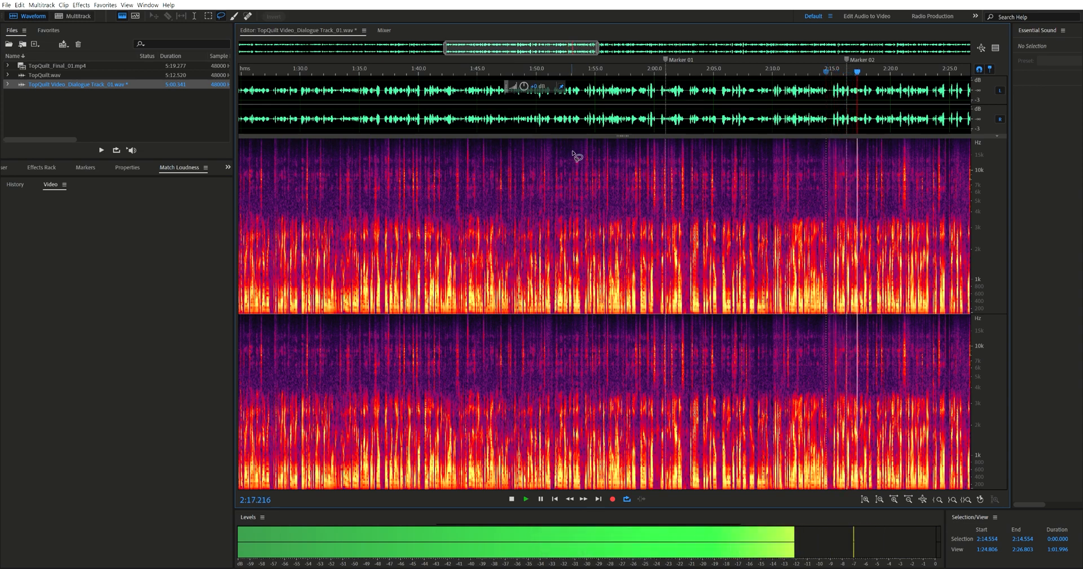
pyautogui.click(525, 499)
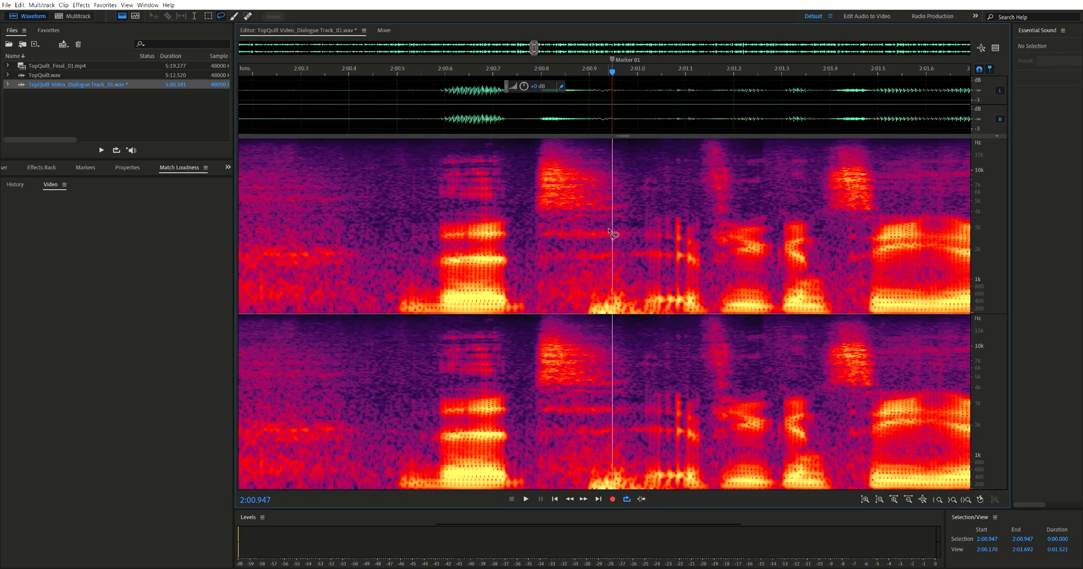
pyautogui.moveTo(603, 291)
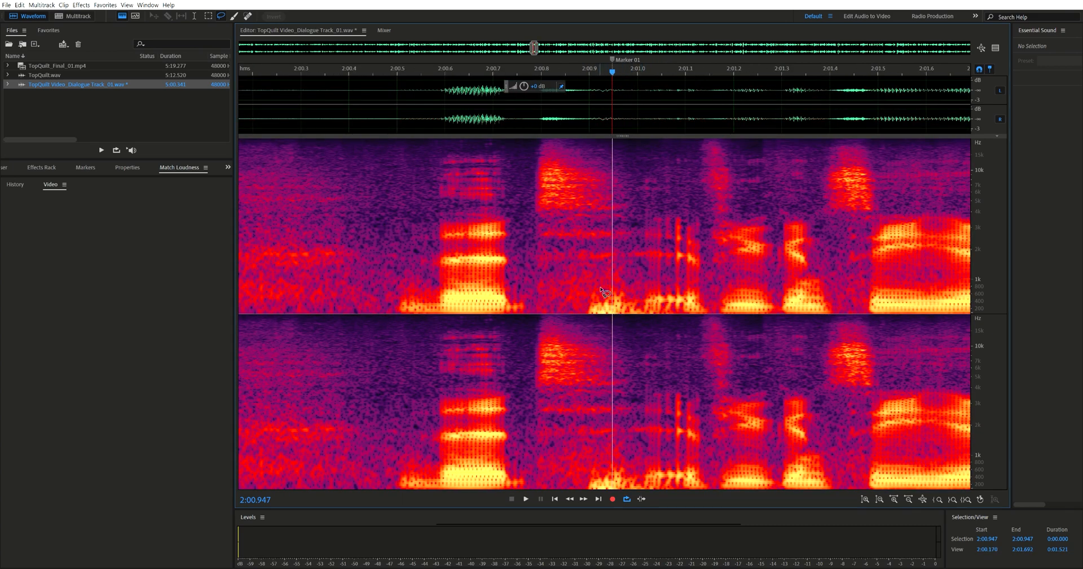
pyautogui.moveTo(621, 287)
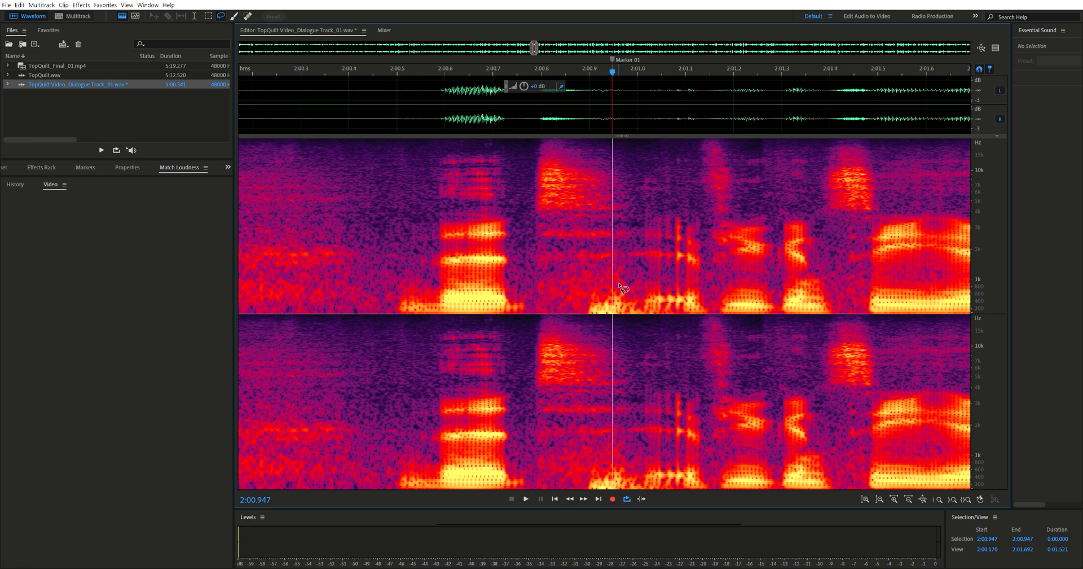
pyautogui.moveTo(625, 288)
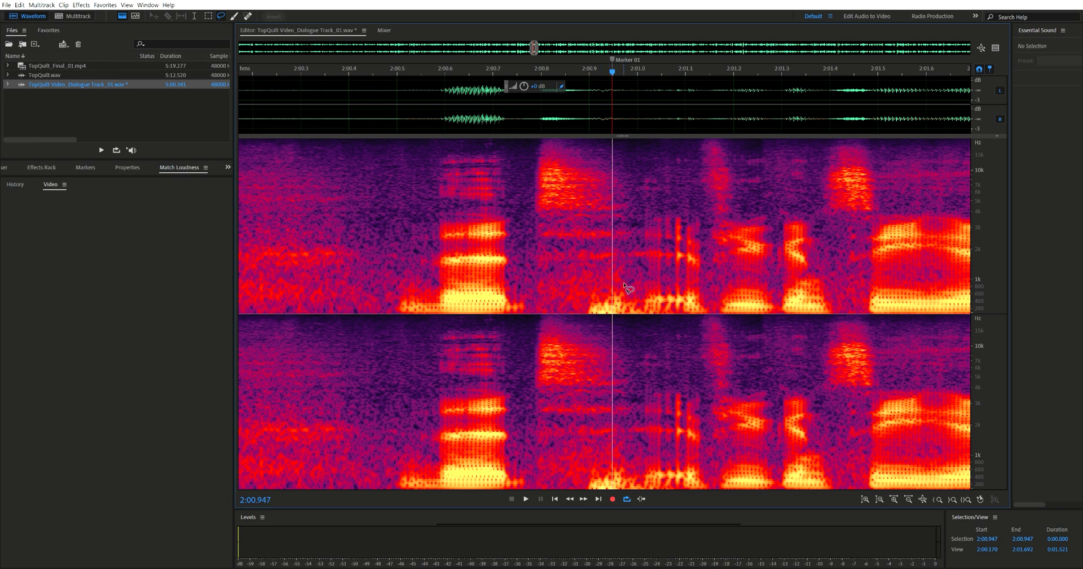
pyautogui.moveTo(620, 290)
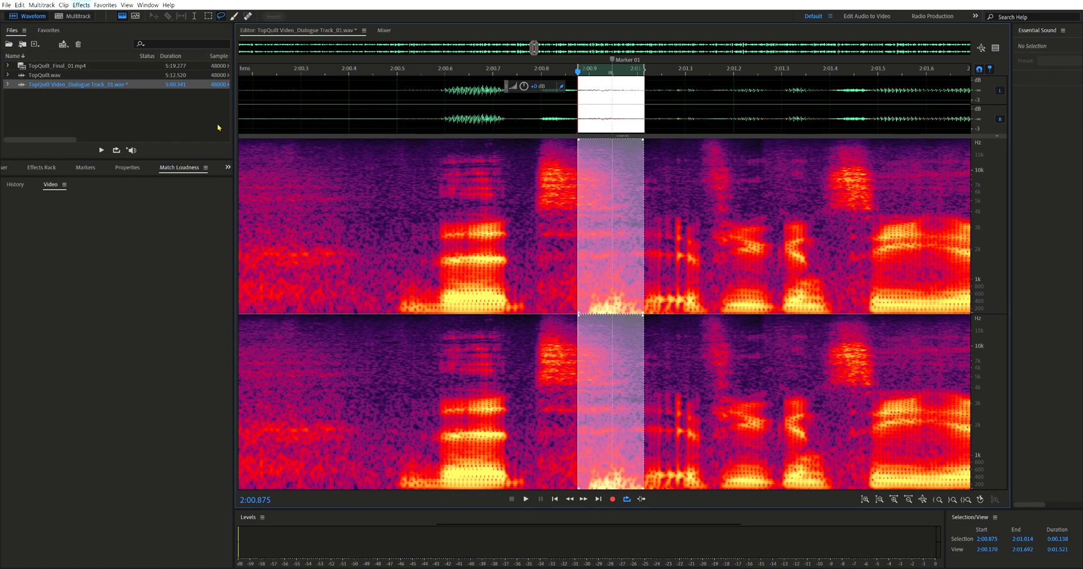
pyautogui.moveTo(553, 247)
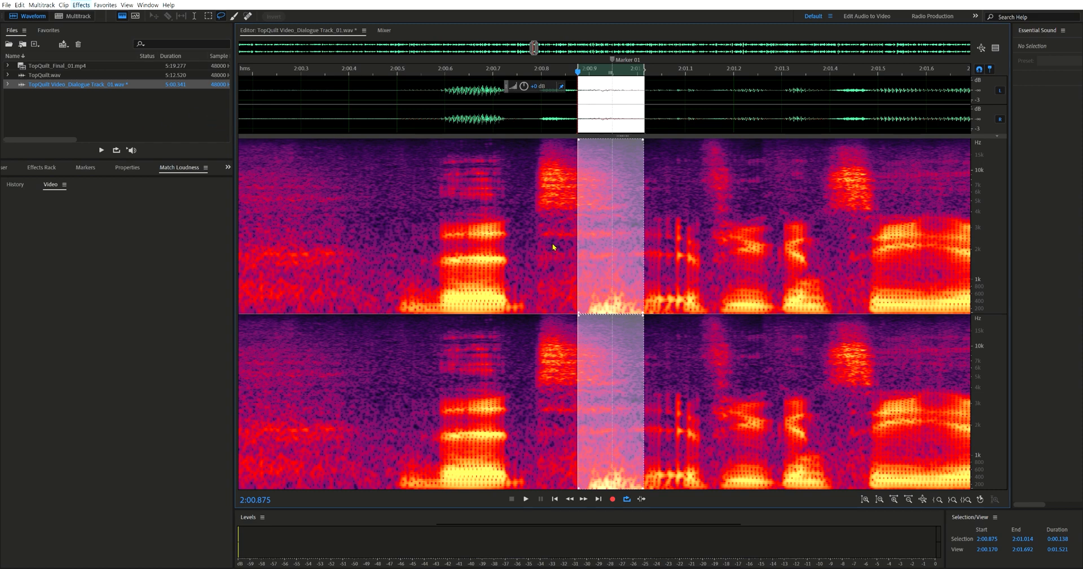
# Step: Clear the time selection around the plosive burst at Marker 01
pyautogui.click(568, 112)
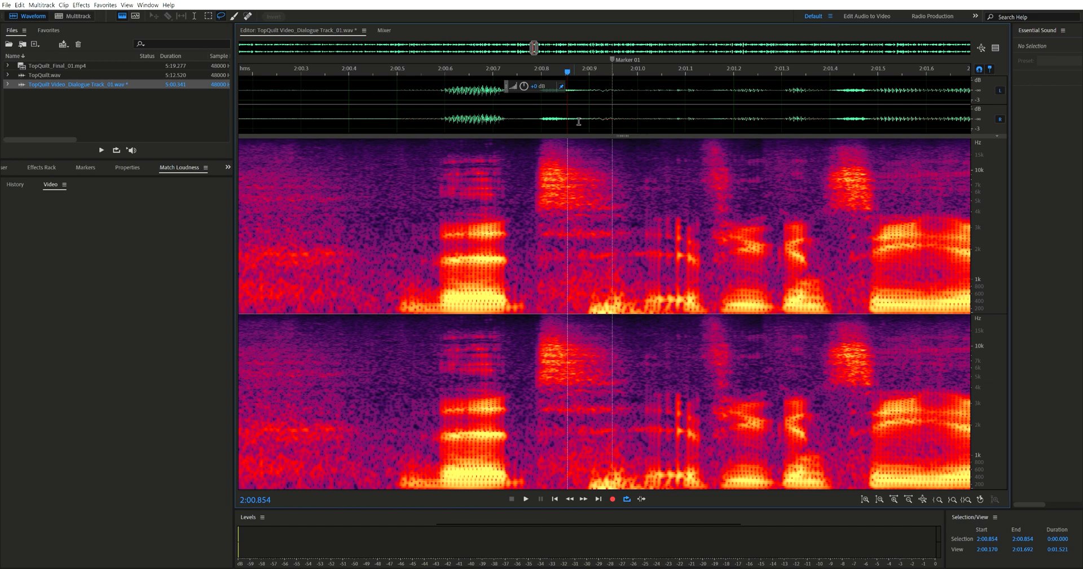
pyautogui.moveTo(617, 286)
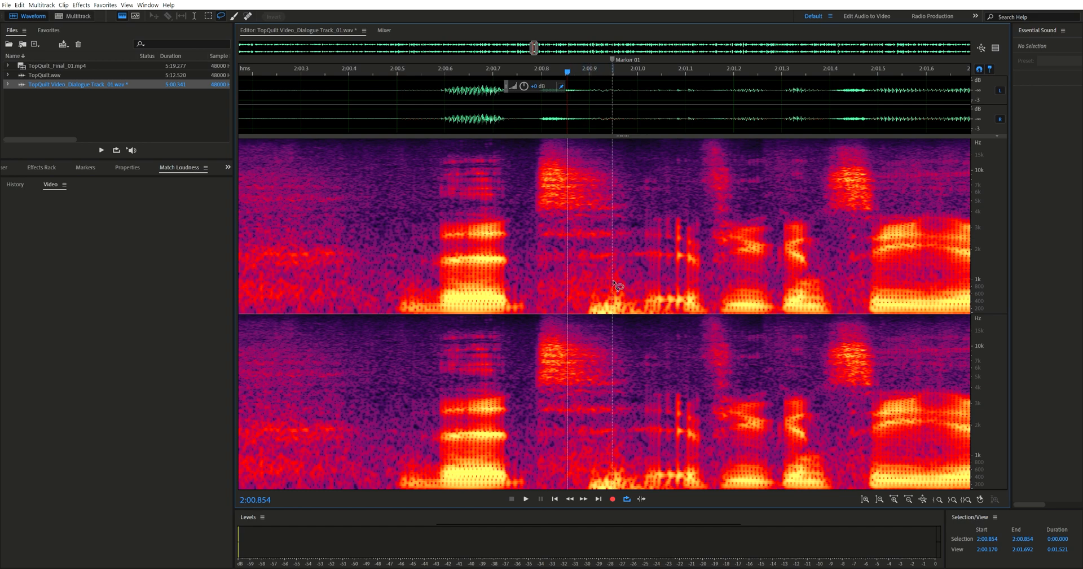
pyautogui.moveTo(583, 290)
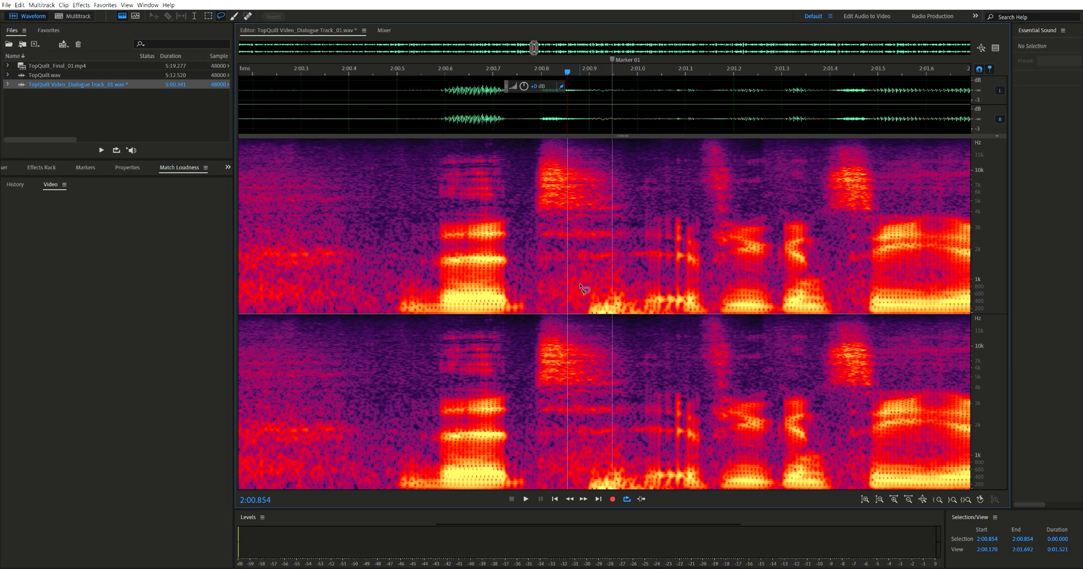
pyautogui.moveTo(601, 292)
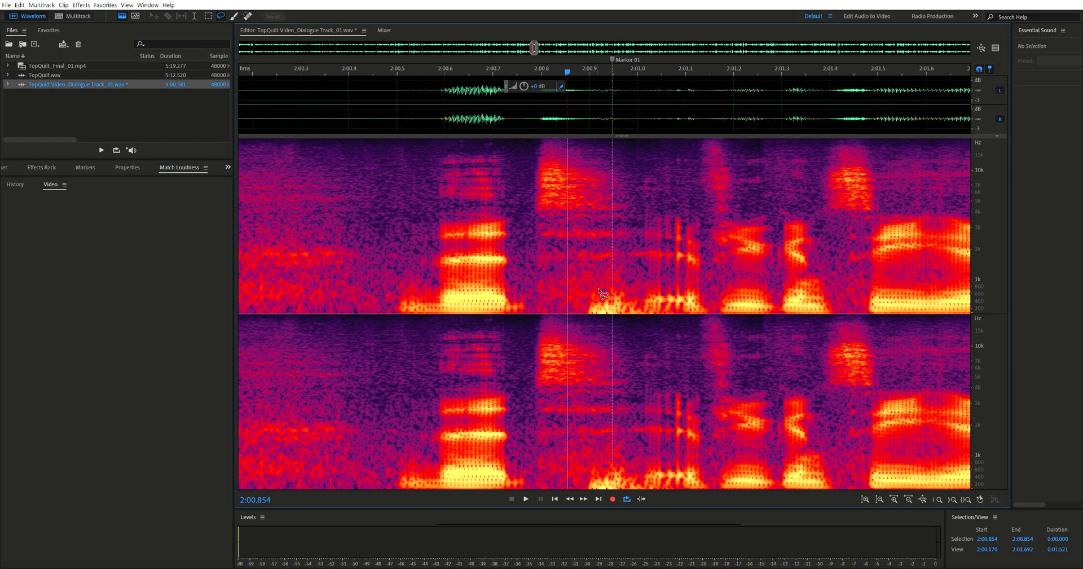
pyautogui.moveTo(614, 309)
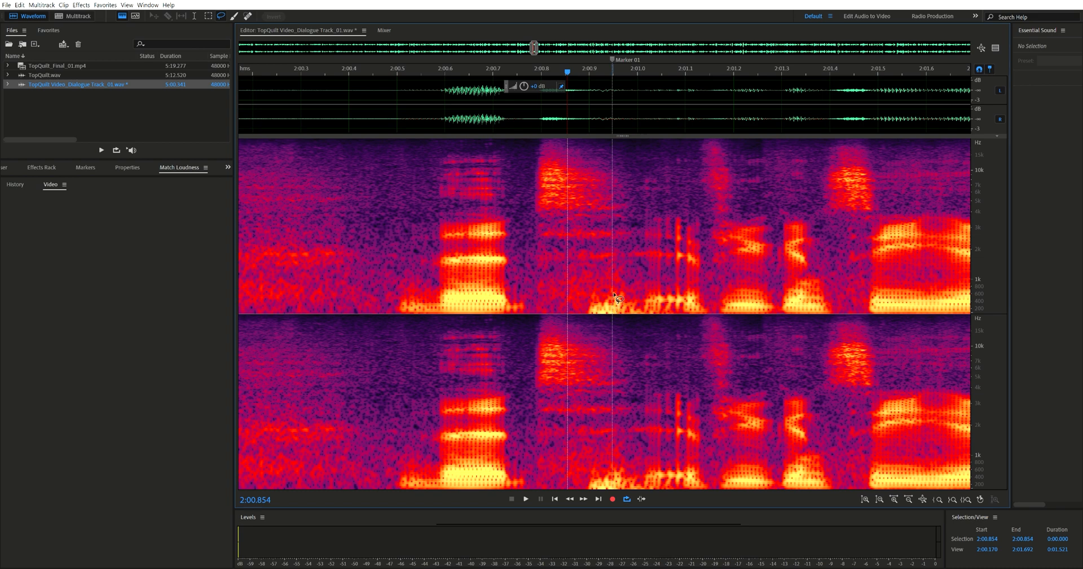
pyautogui.moveTo(217, 10)
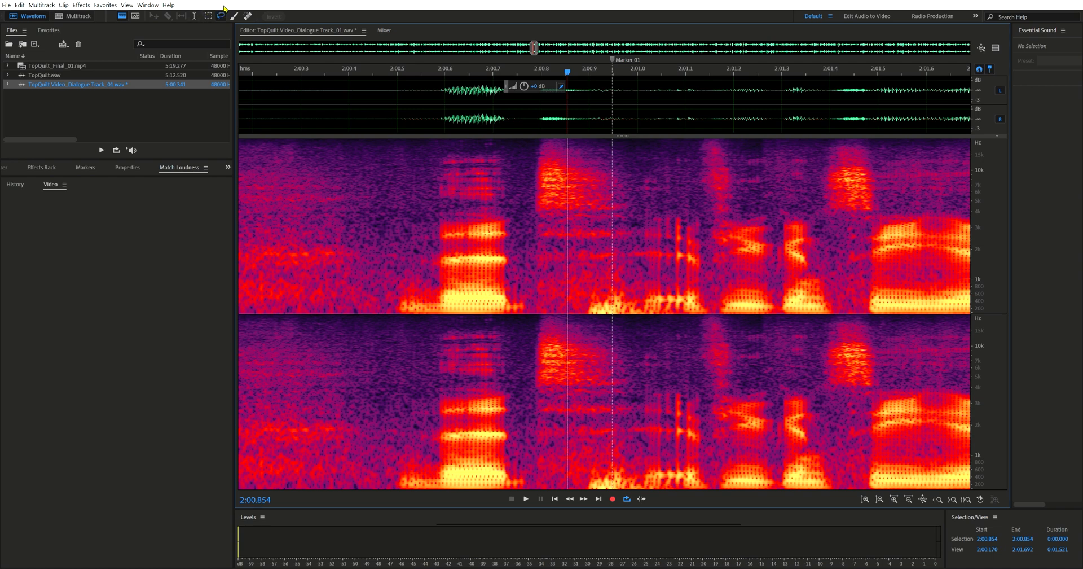
pyautogui.moveTo(613, 294)
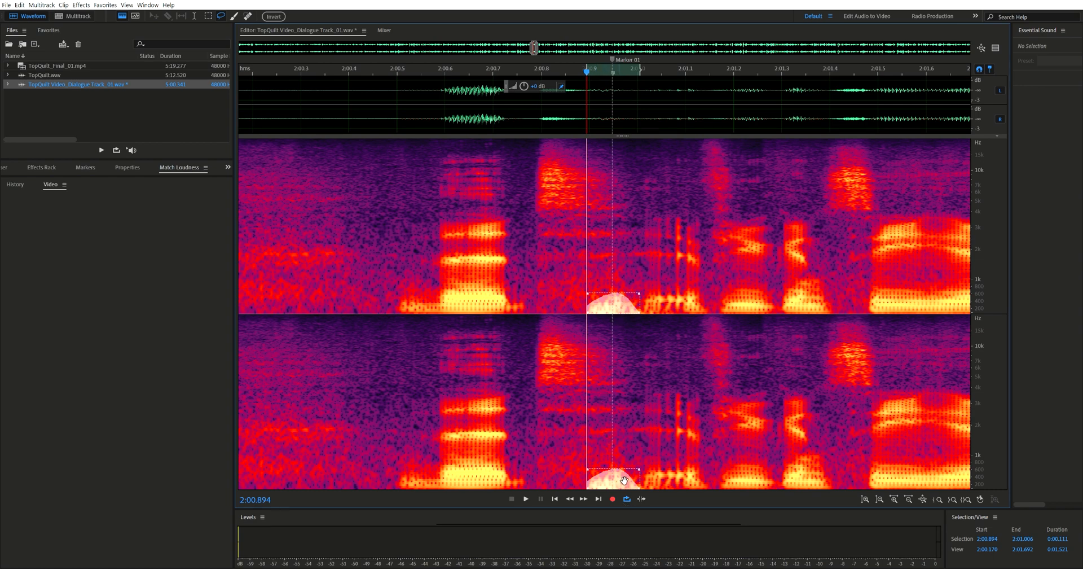
pyautogui.moveTo(585, 170)
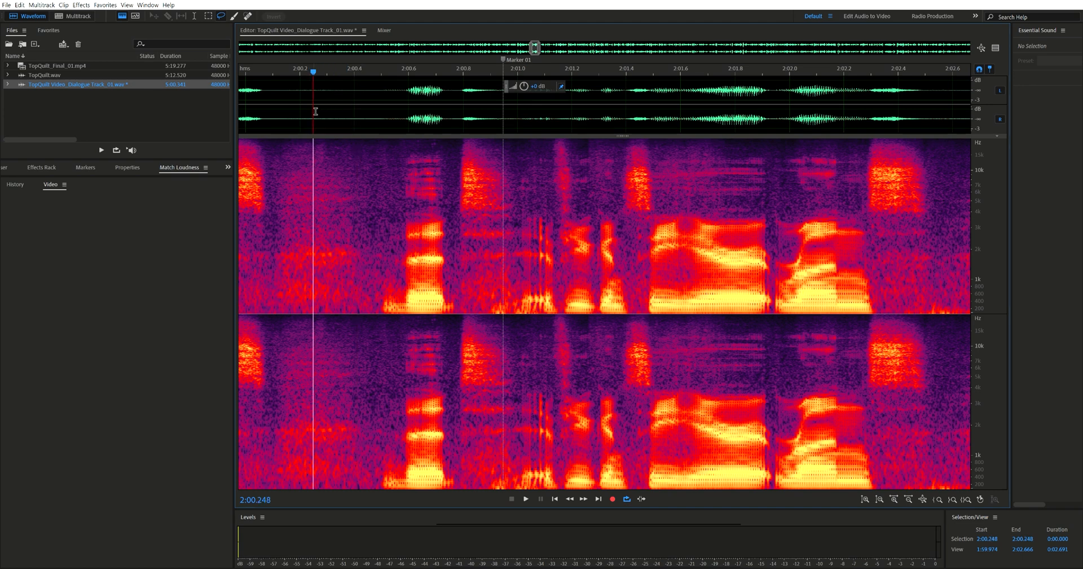
# Step: Zoom out from Marker 01 so both markers come back into view
pyautogui.click(524, 498)
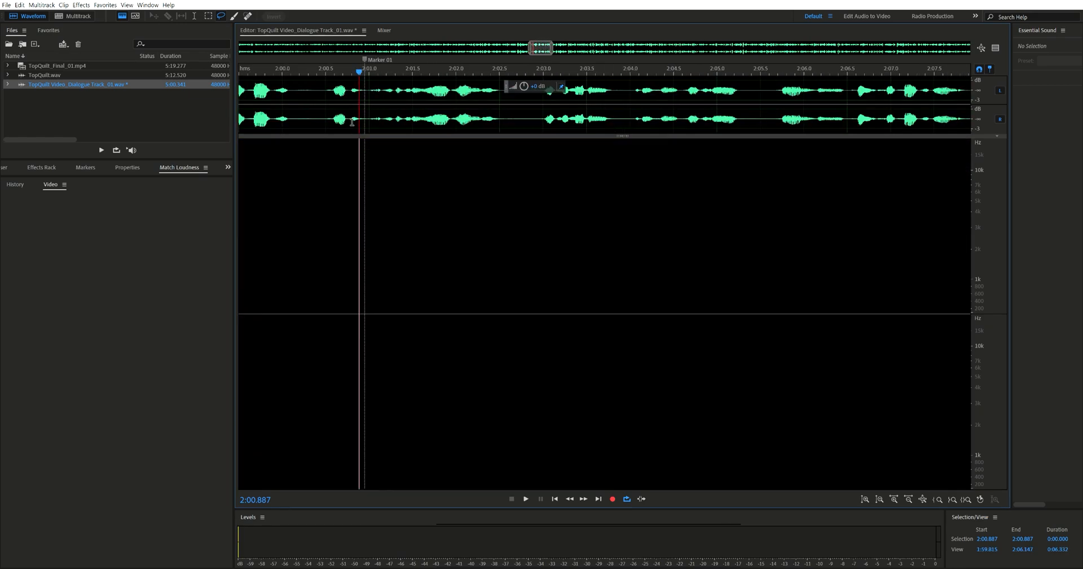
pyautogui.click(525, 499)
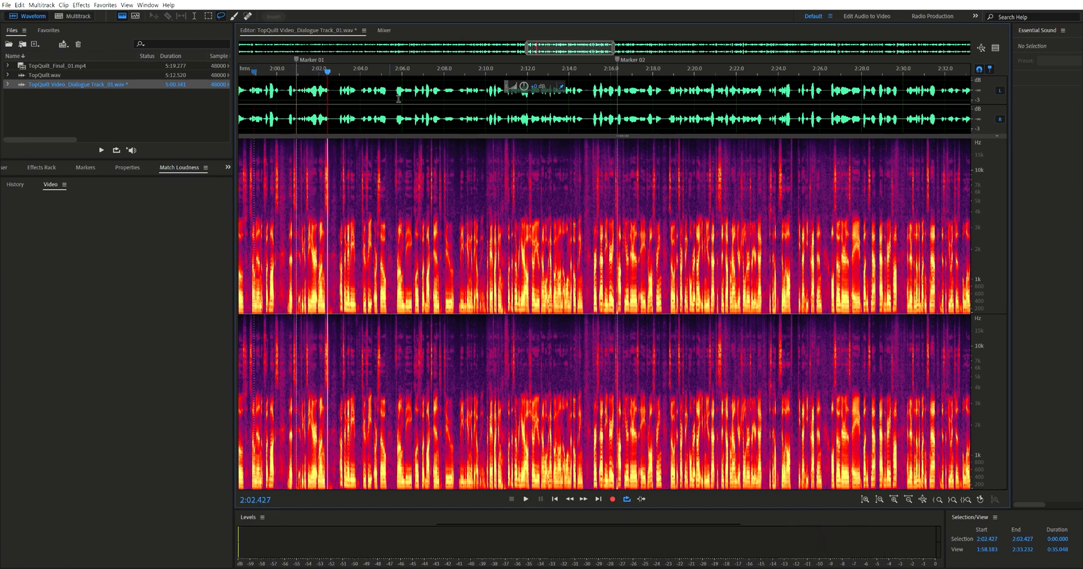
pyautogui.moveTo(432, 134)
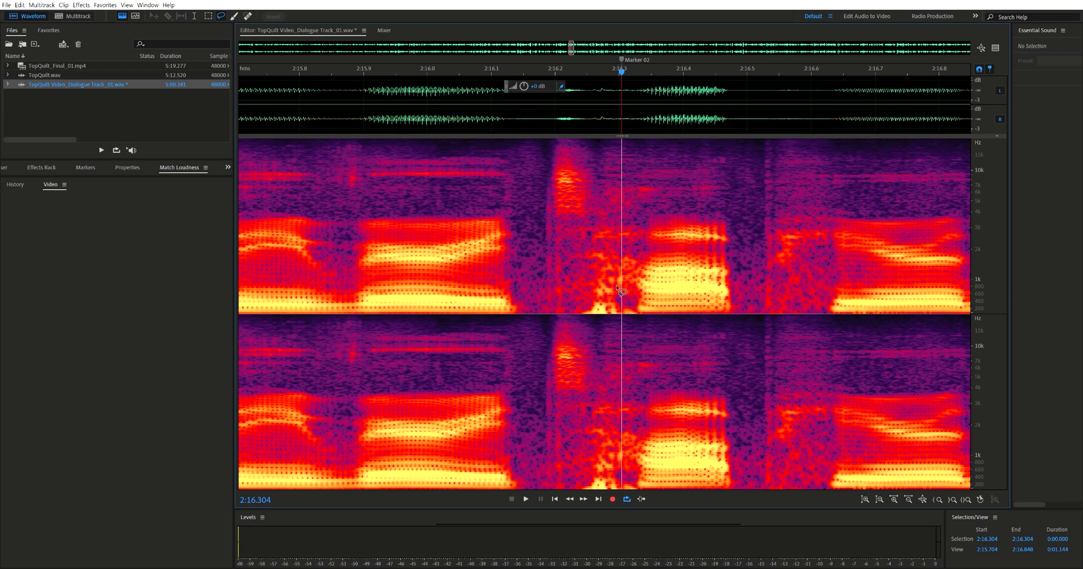
pyautogui.moveTo(625, 299)
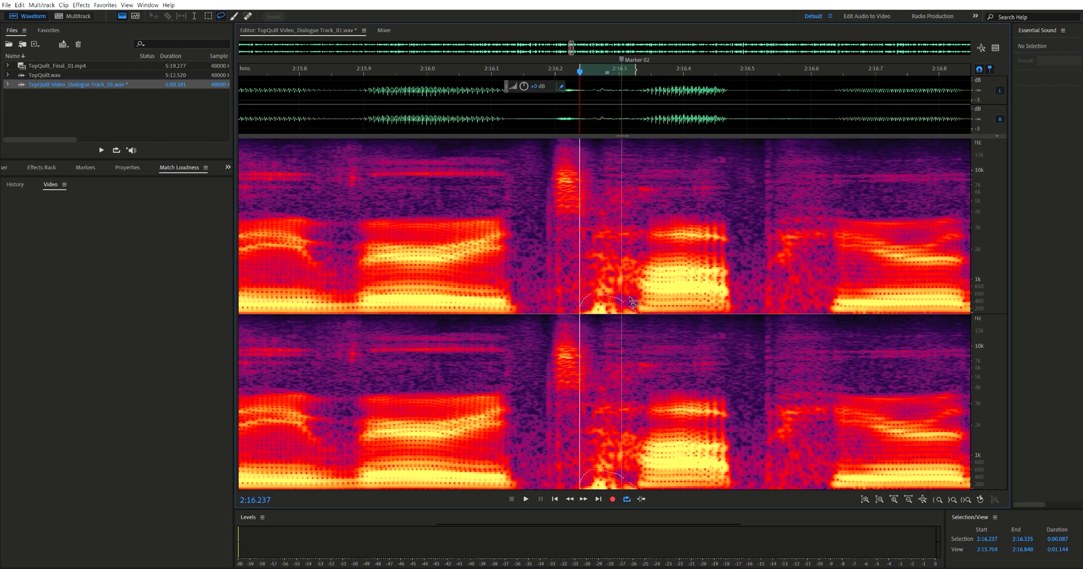
# Step: Attenuate the lasso-selected low-frequency burst at Marker 02 and zoom in to check it
pyautogui.click(273, 15)
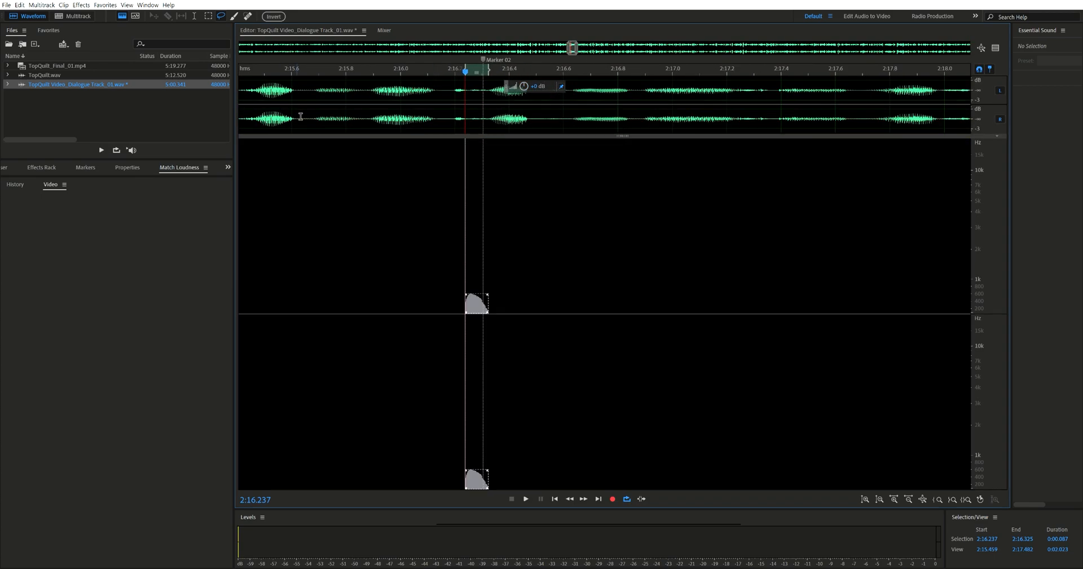
pyautogui.click(525, 499)
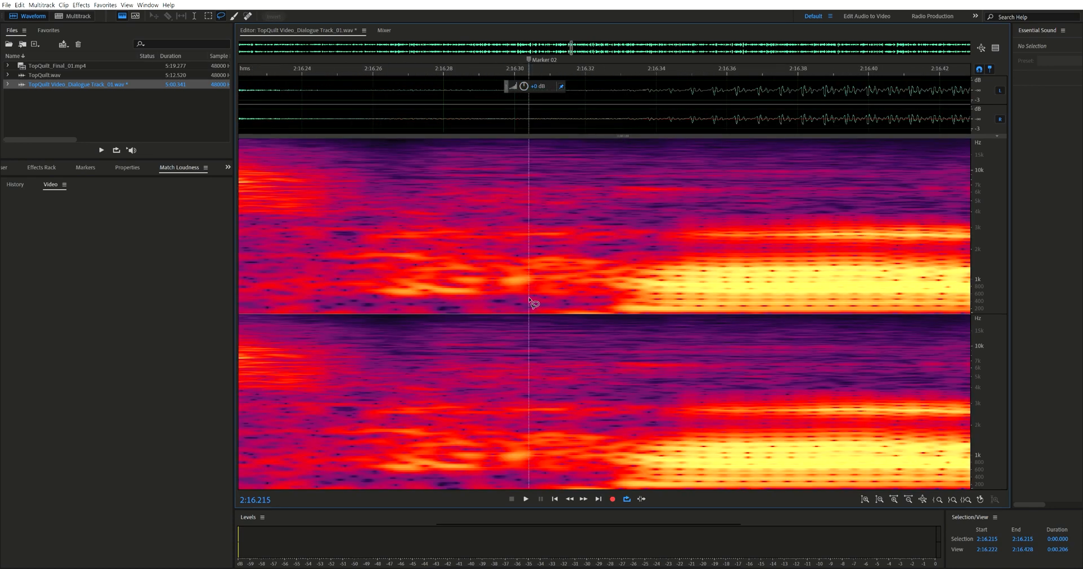
pyautogui.moveTo(530, 315)
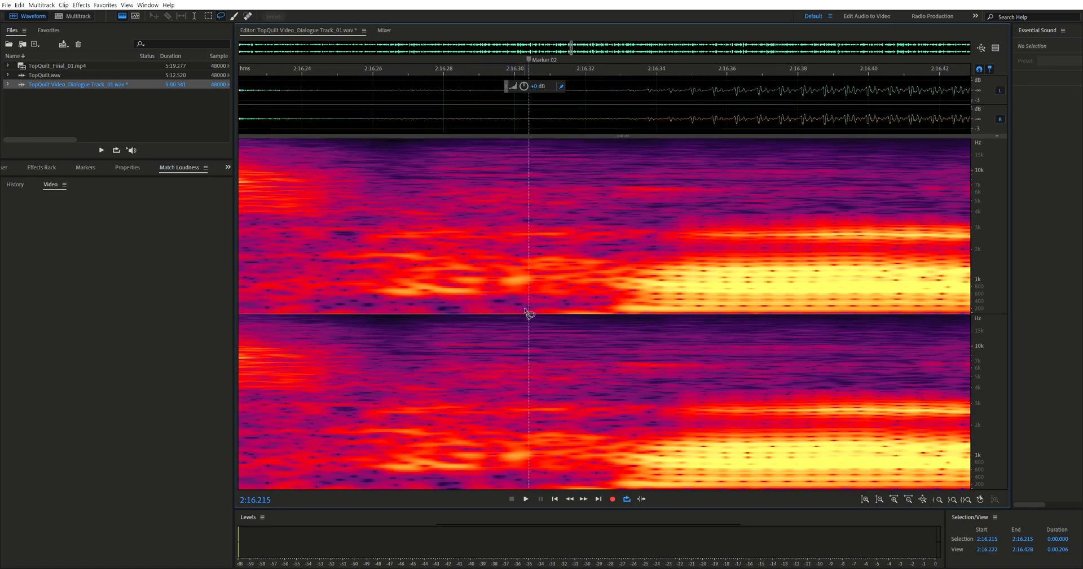